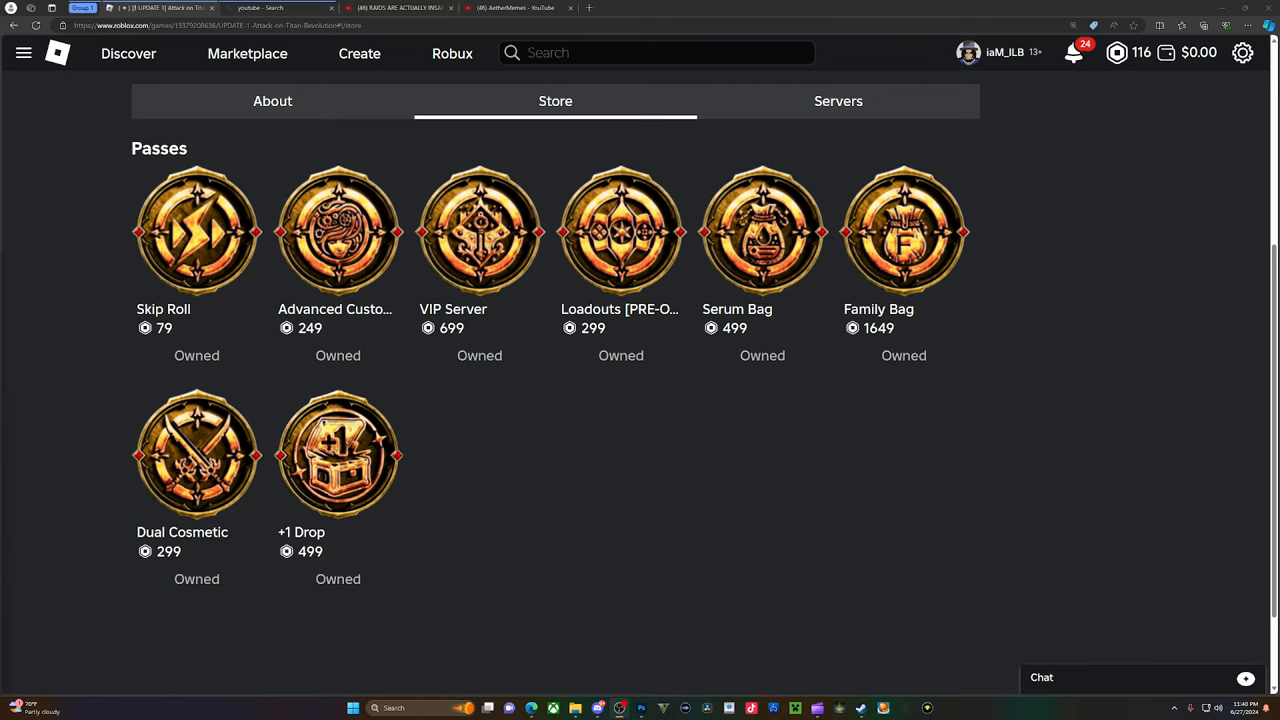
mouse_move(176, 505)
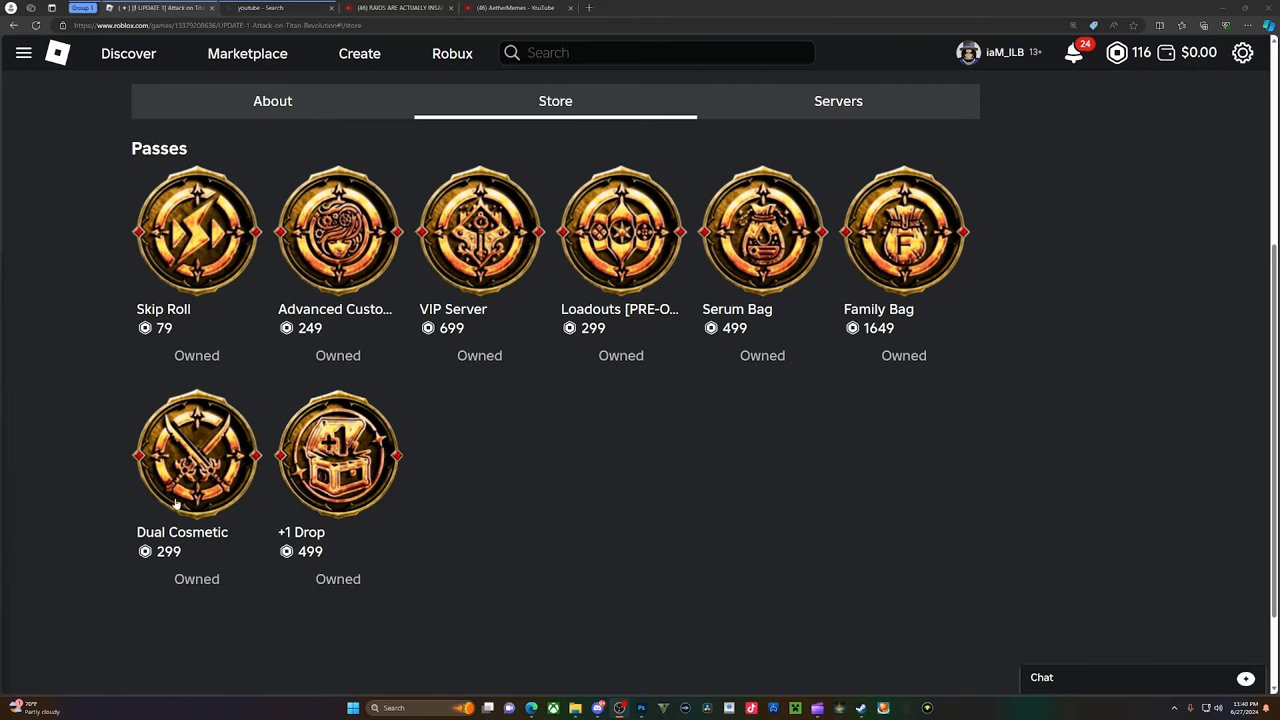
mouse_move(208, 280)
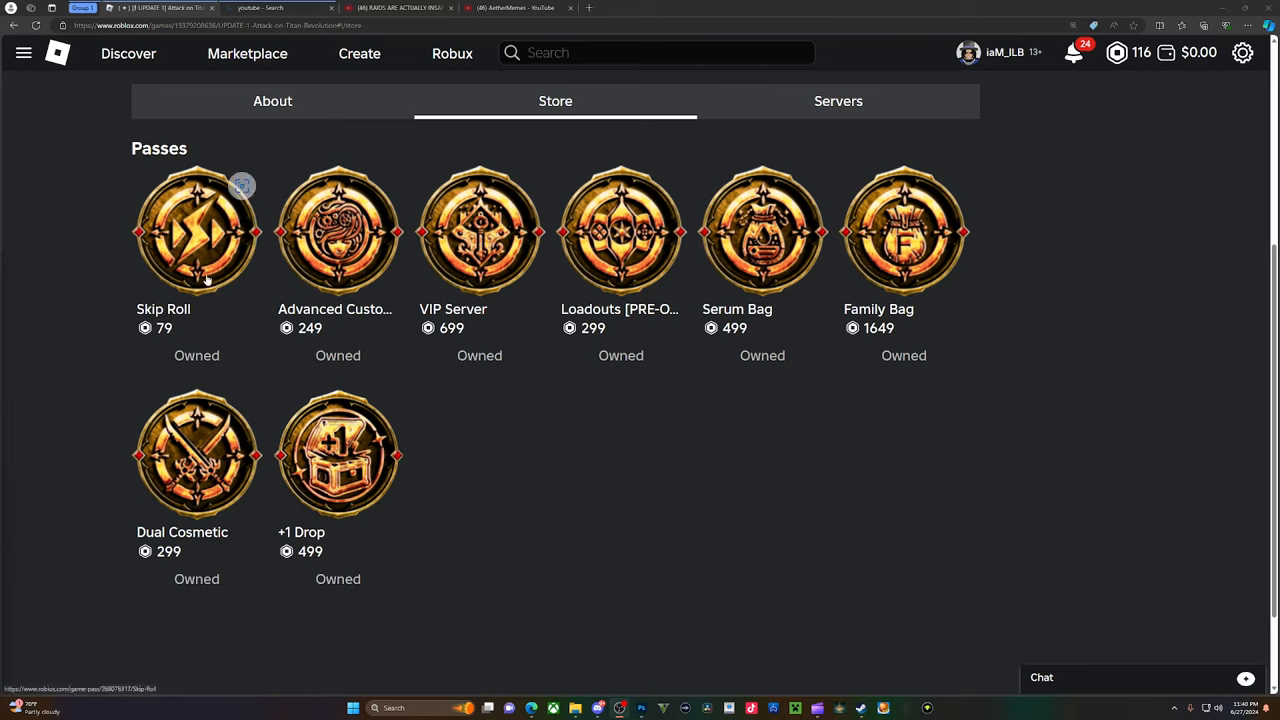
- View the Skip Roll pass details, then return to the store listing all eight owned passes
click(196, 230)
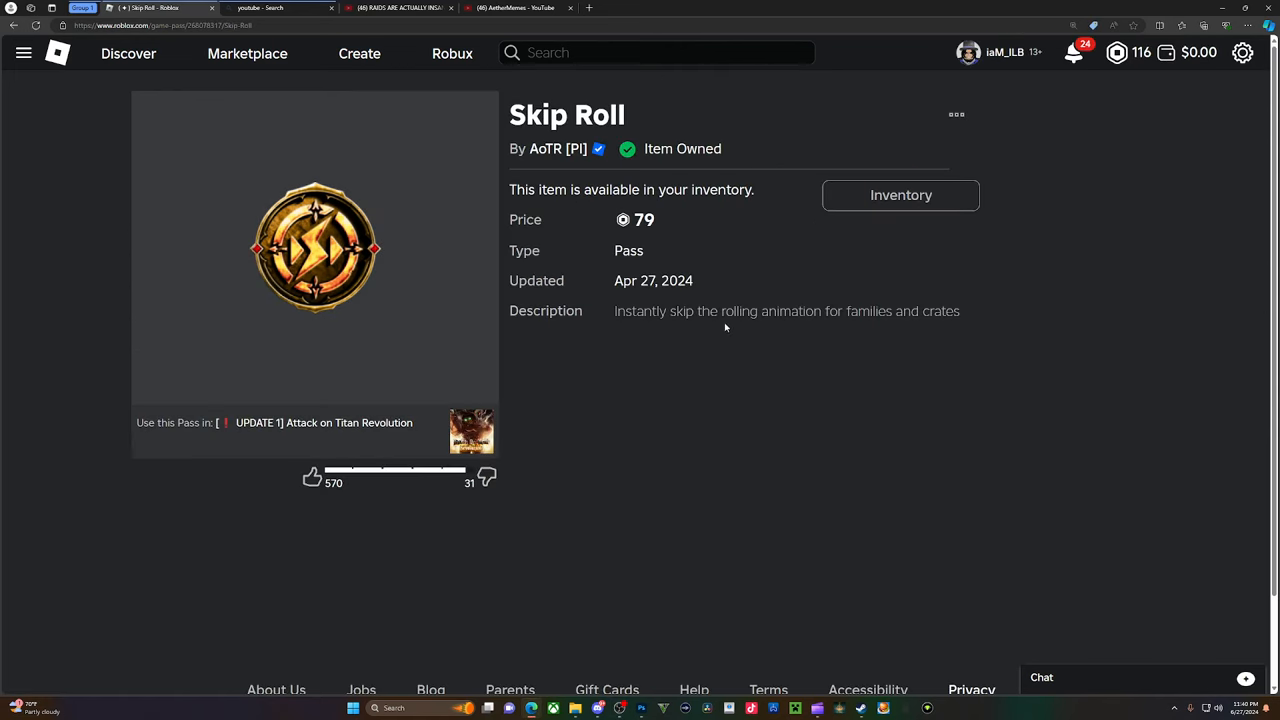
mouse_move(311, 508)
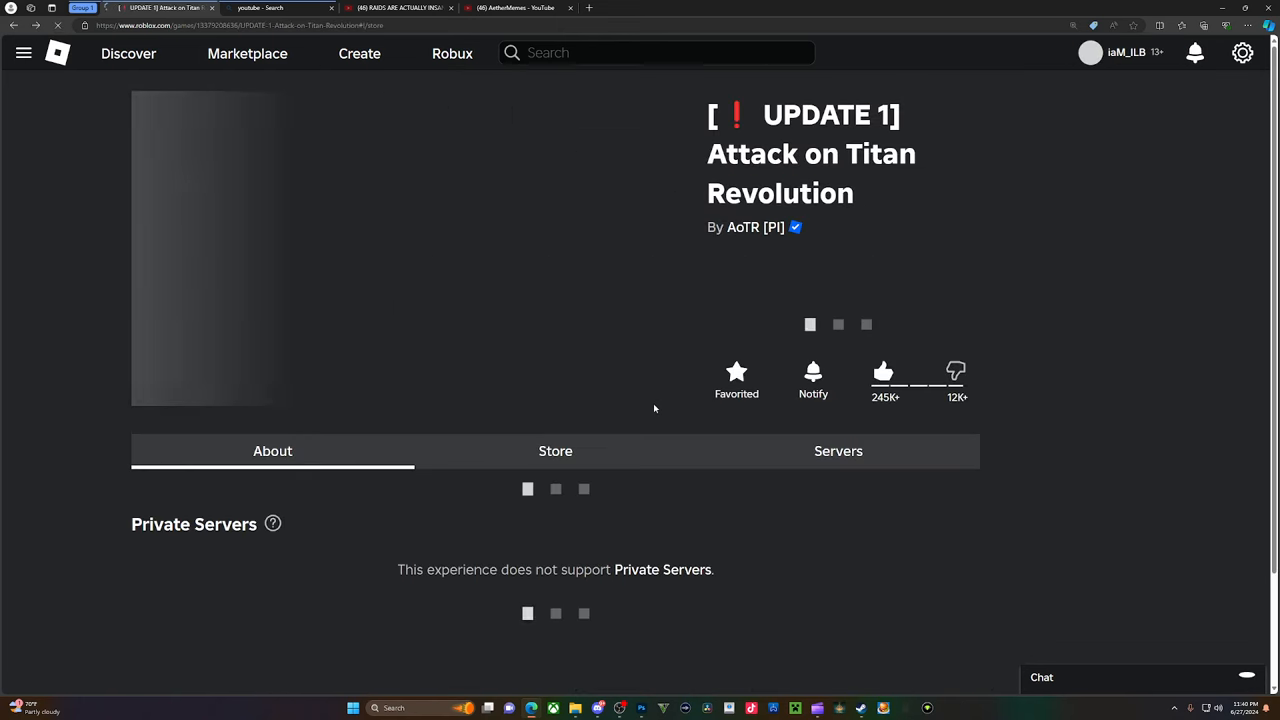
click(555, 450)
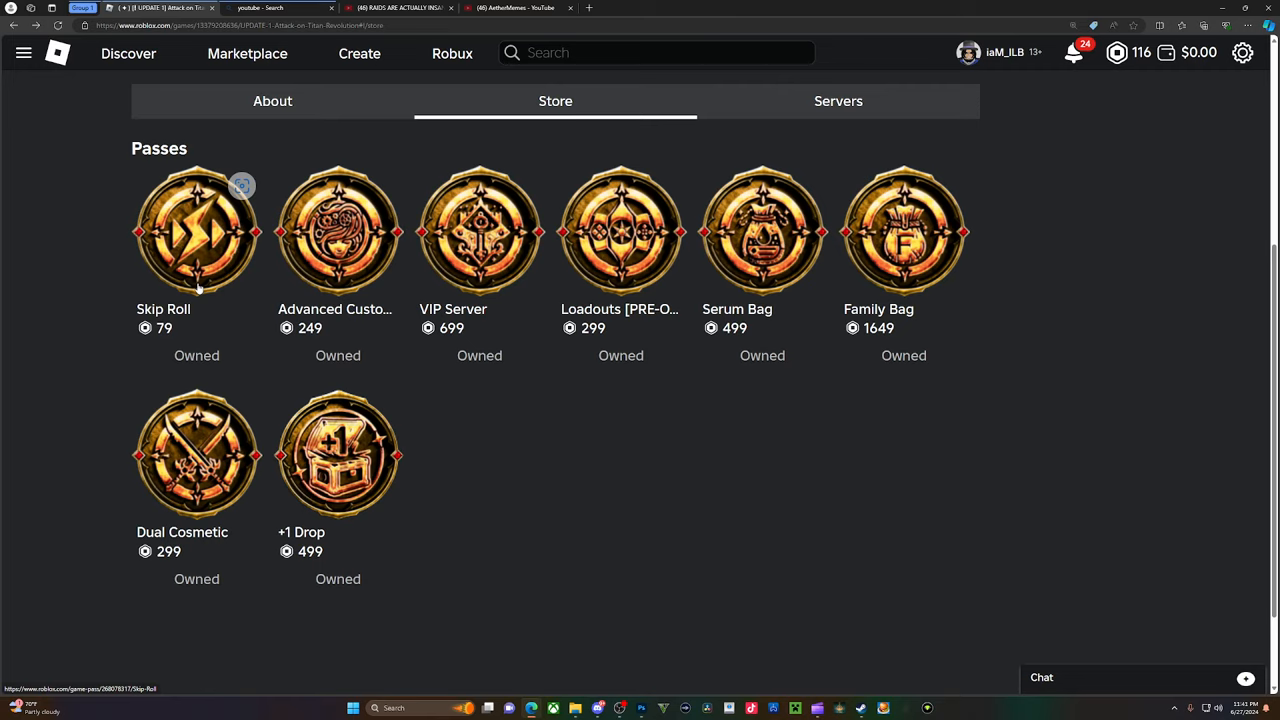
mouse_move(197, 267)
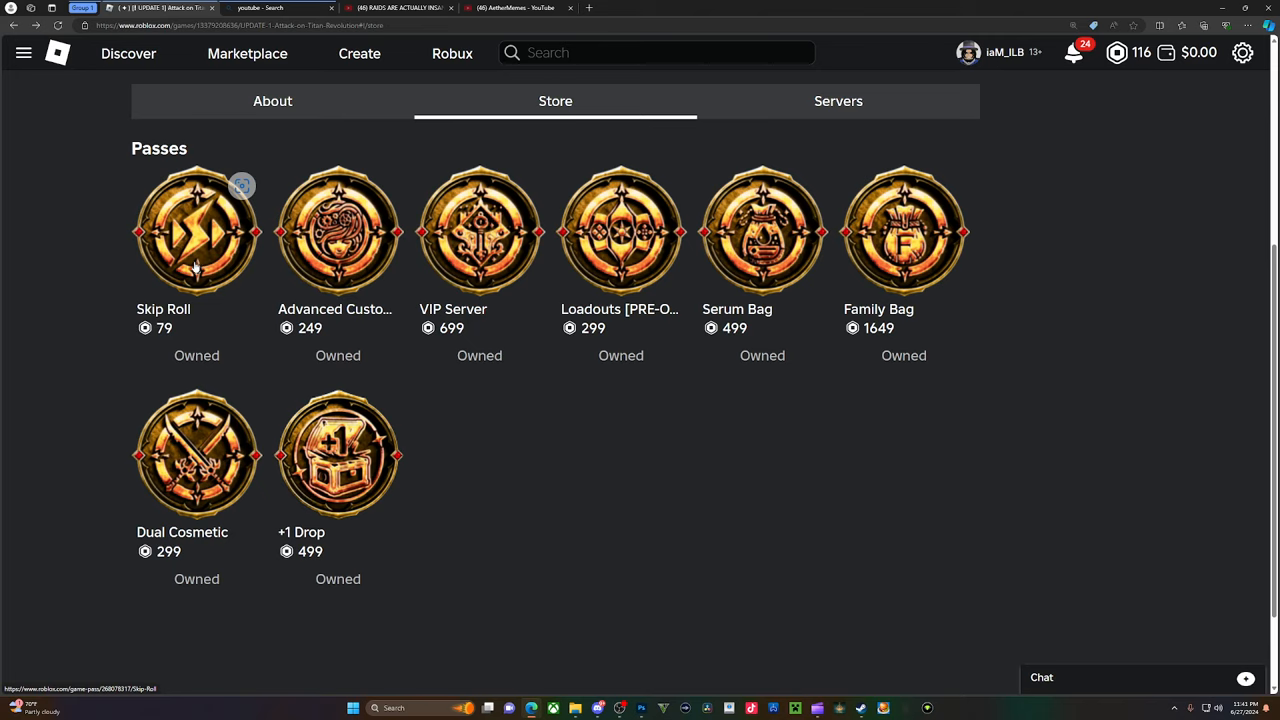
mouse_move(350, 265)
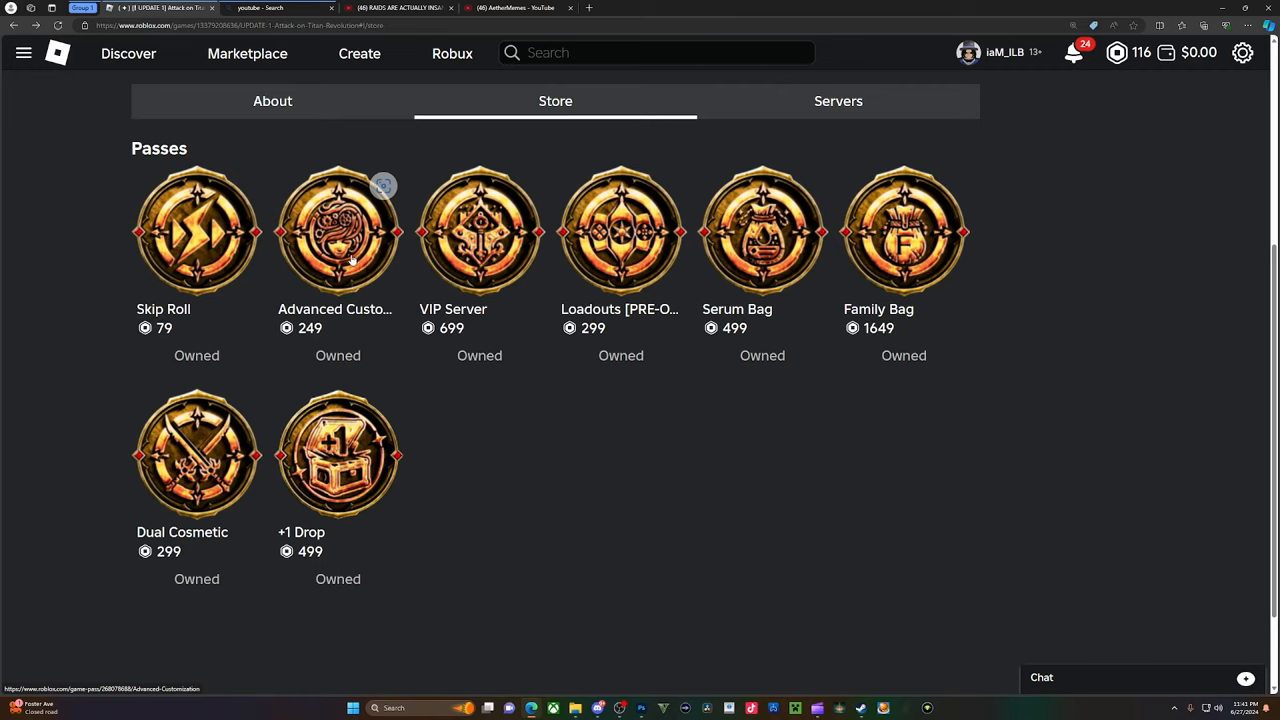
mouse_move(765, 301)
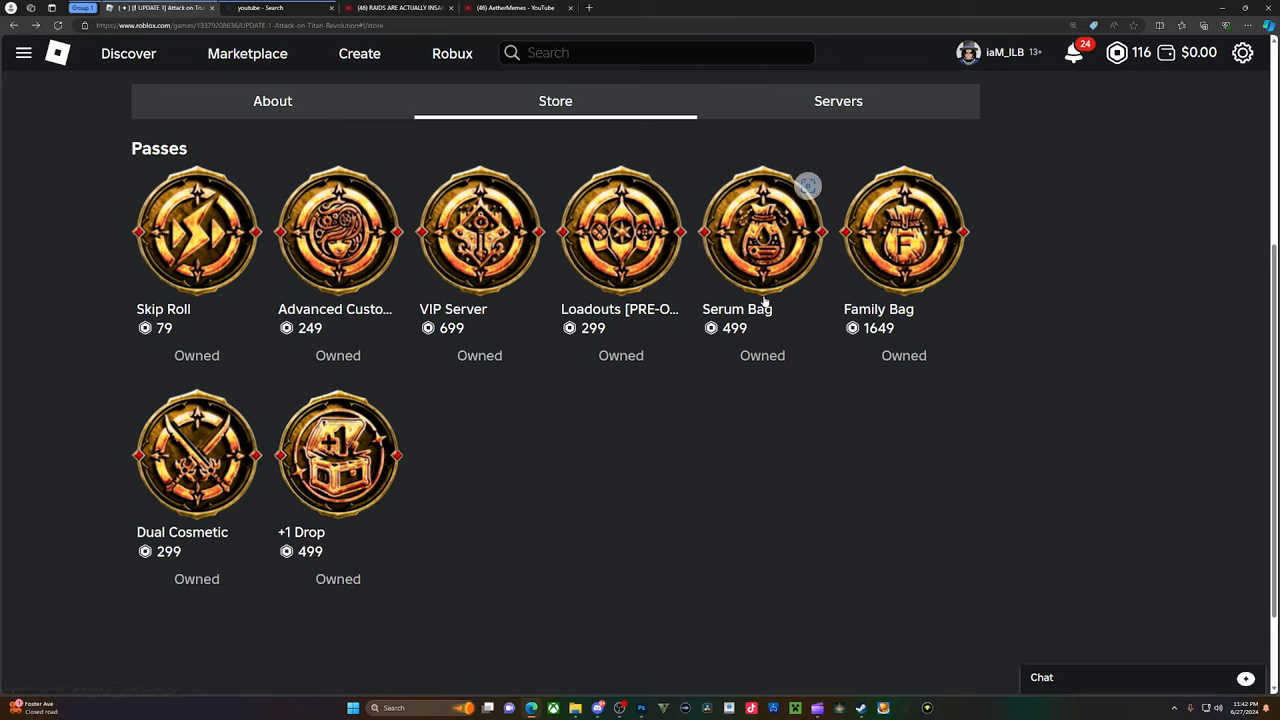
mouse_move(748, 278)
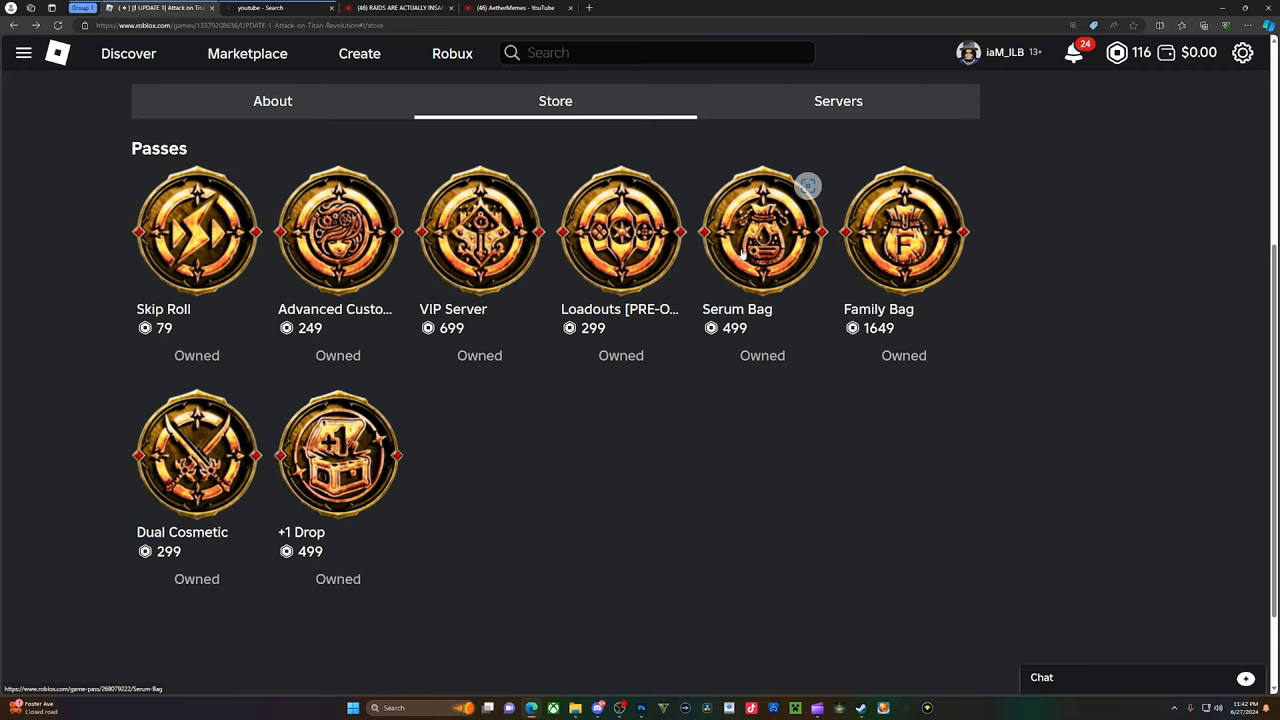
mouse_move(992, 250)
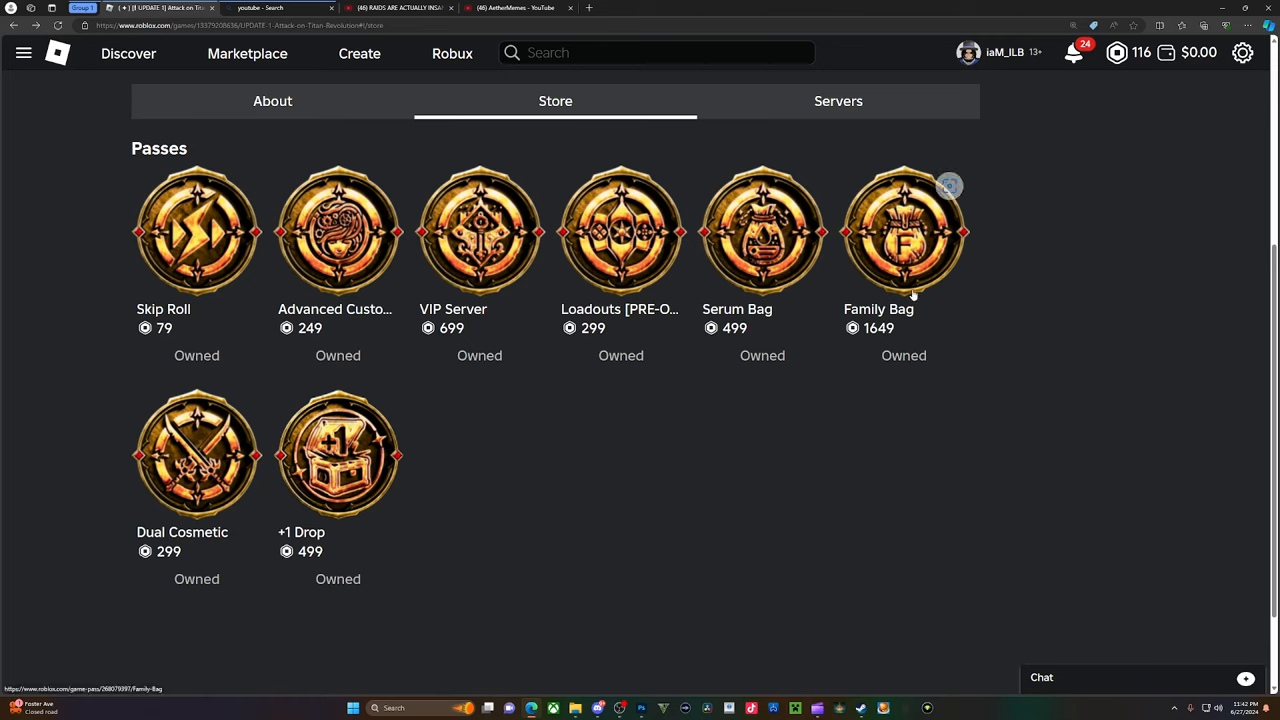
mouse_move(911, 296)
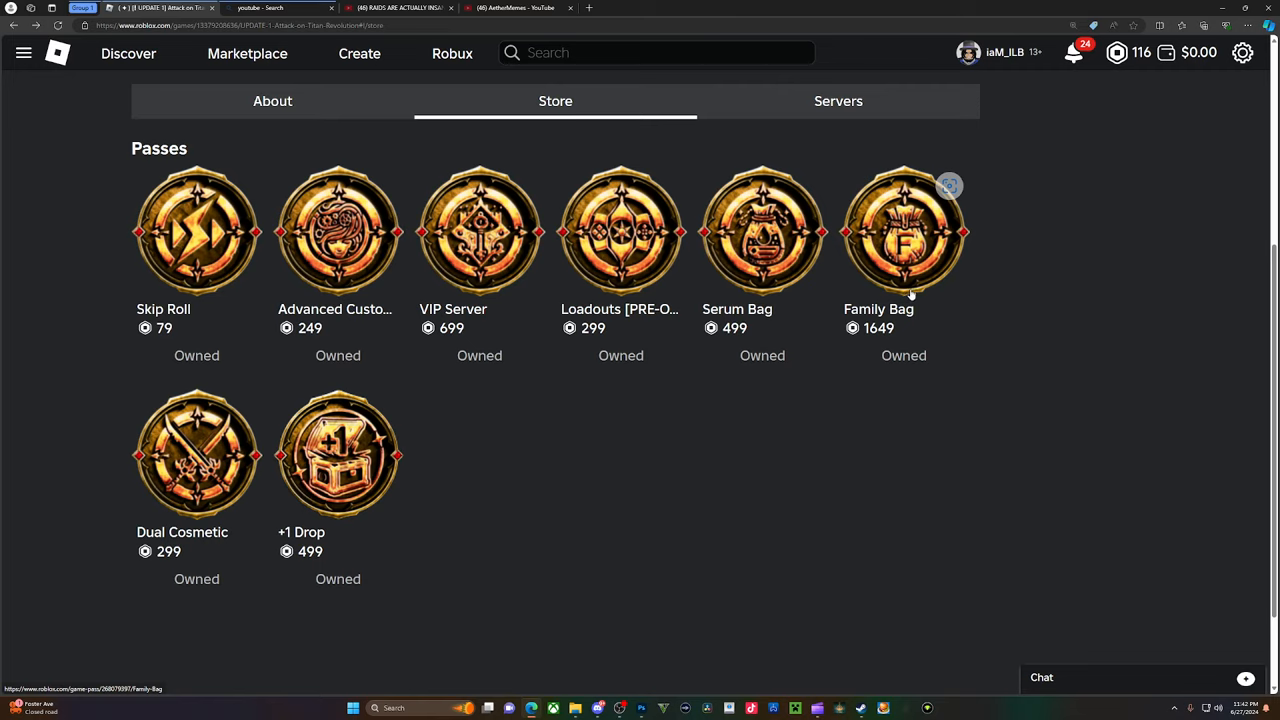
mouse_move(908, 285)
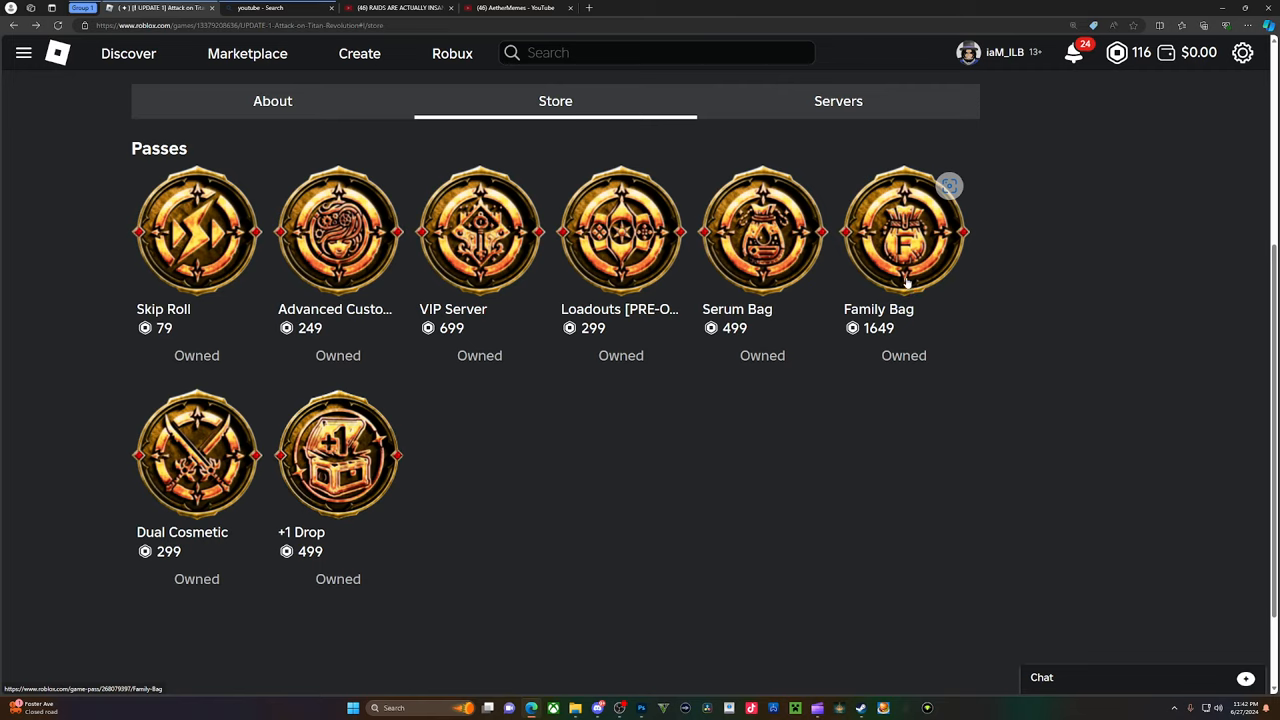
mouse_move(925, 280)
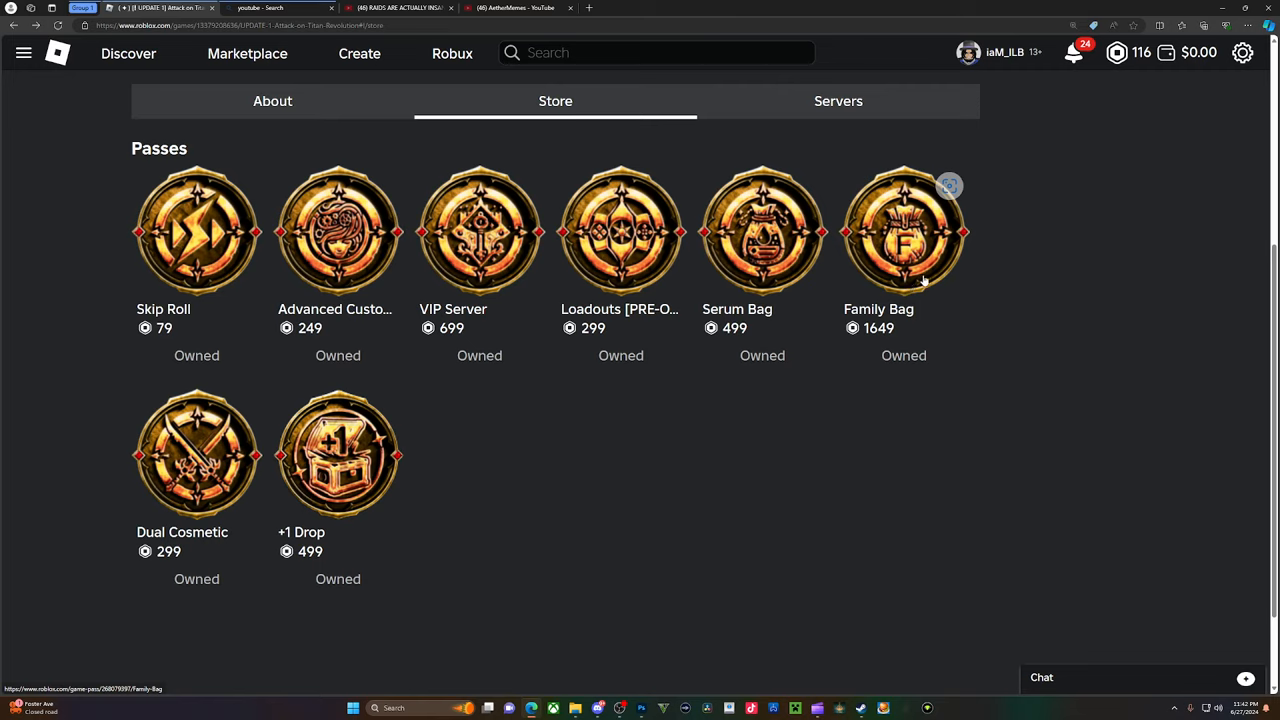
mouse_move(916, 281)
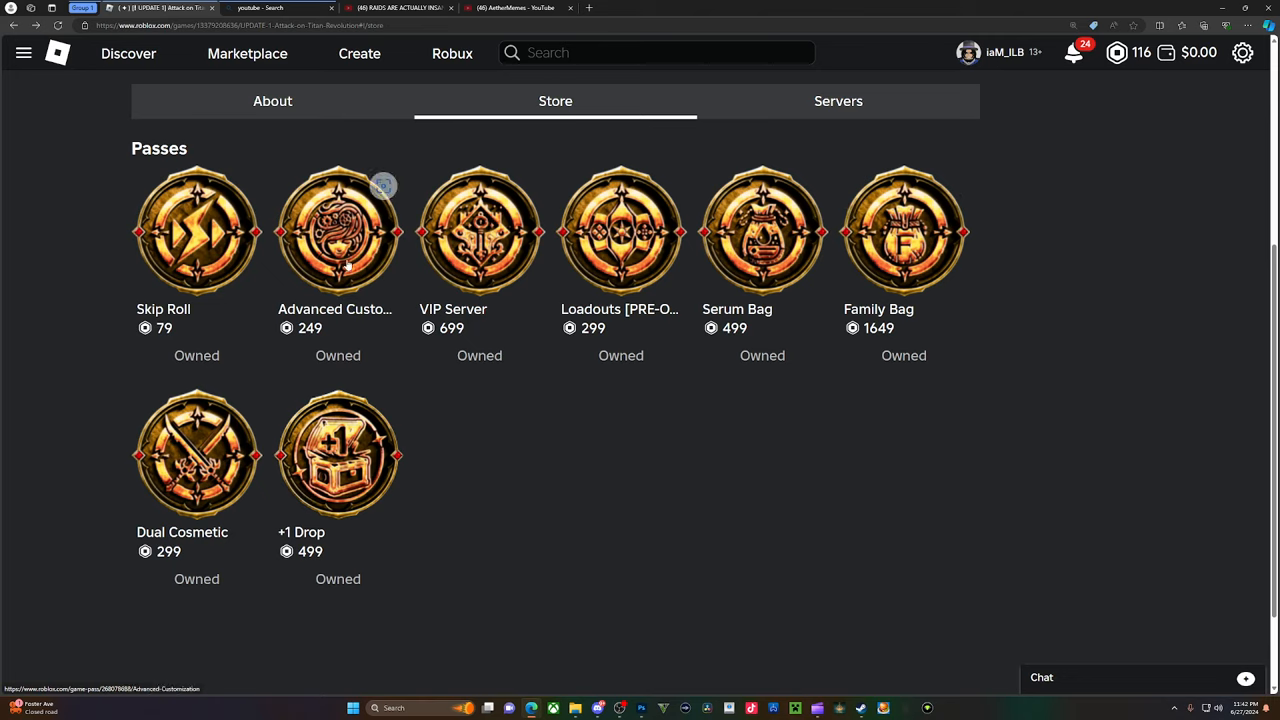
mouse_move(479, 230)
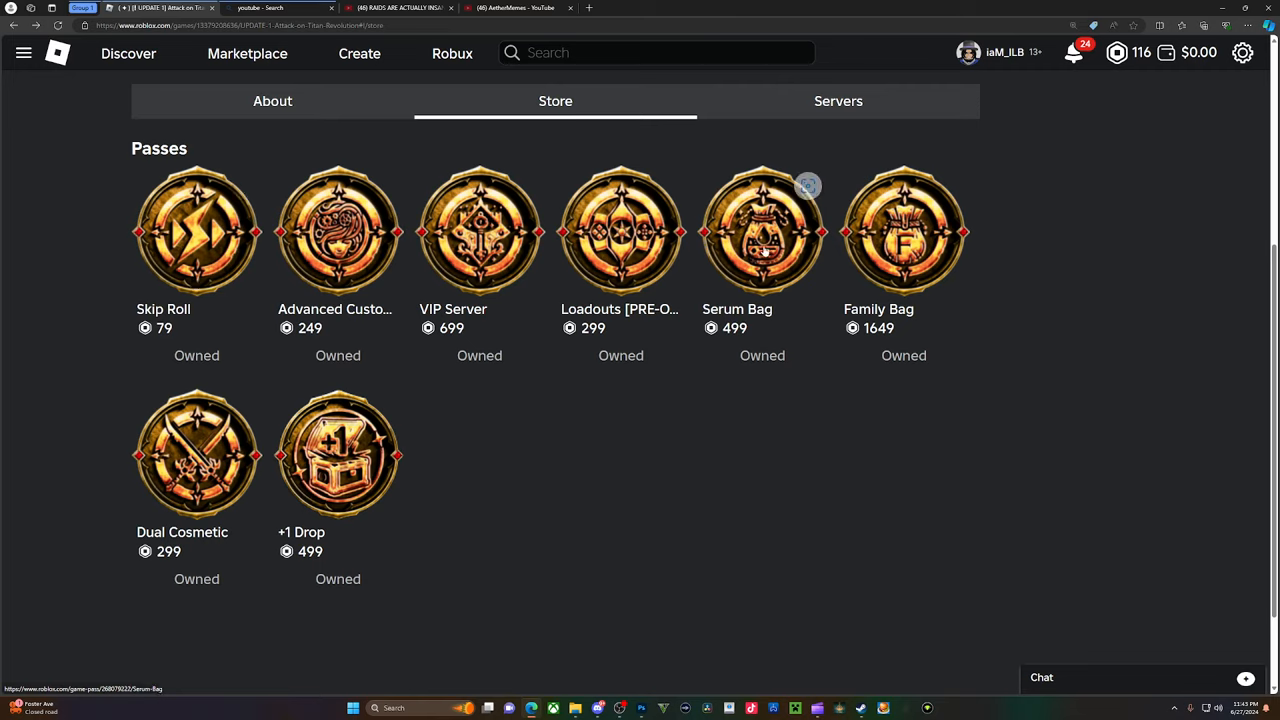
mouse_move(762, 240)
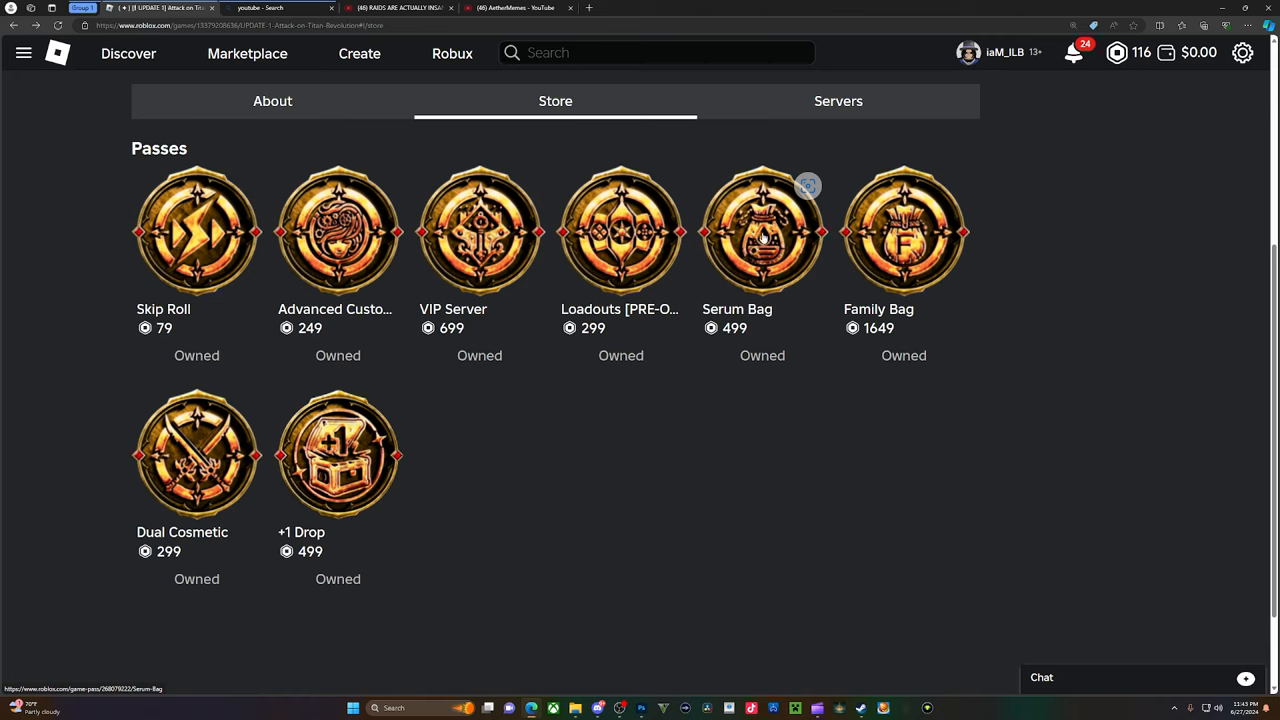
mouse_move(862, 300)
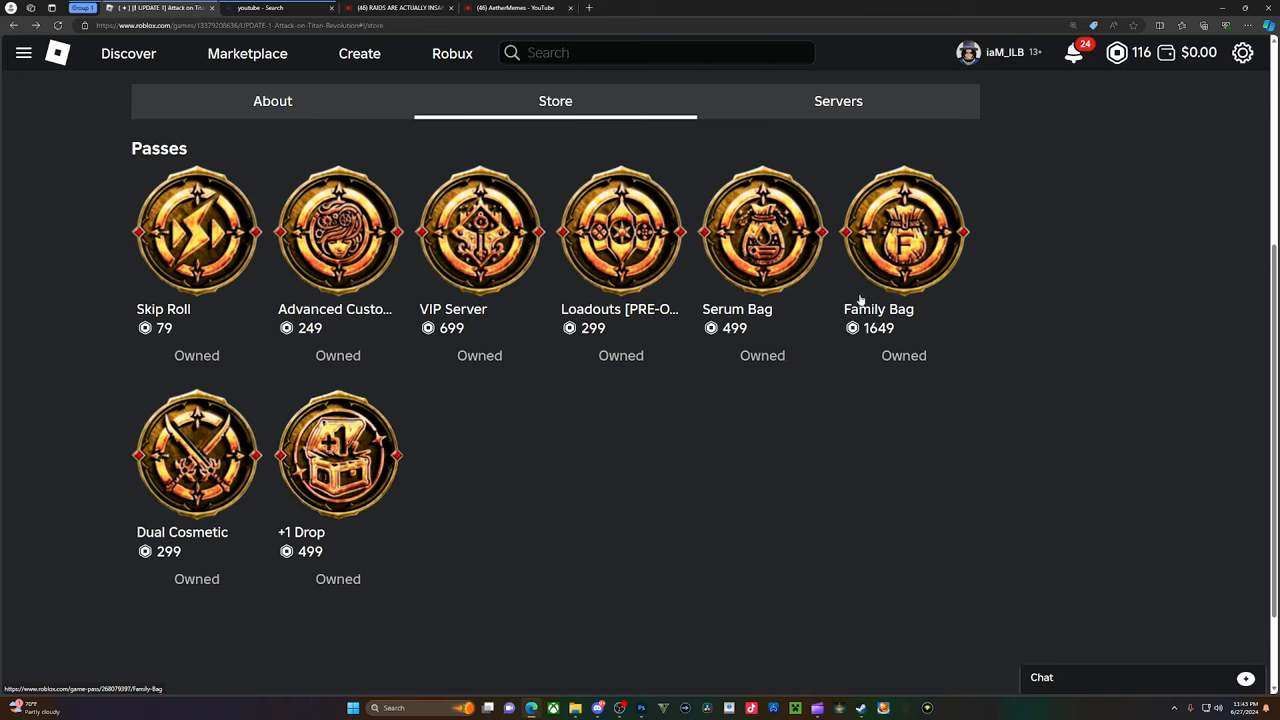
mouse_move(631, 298)
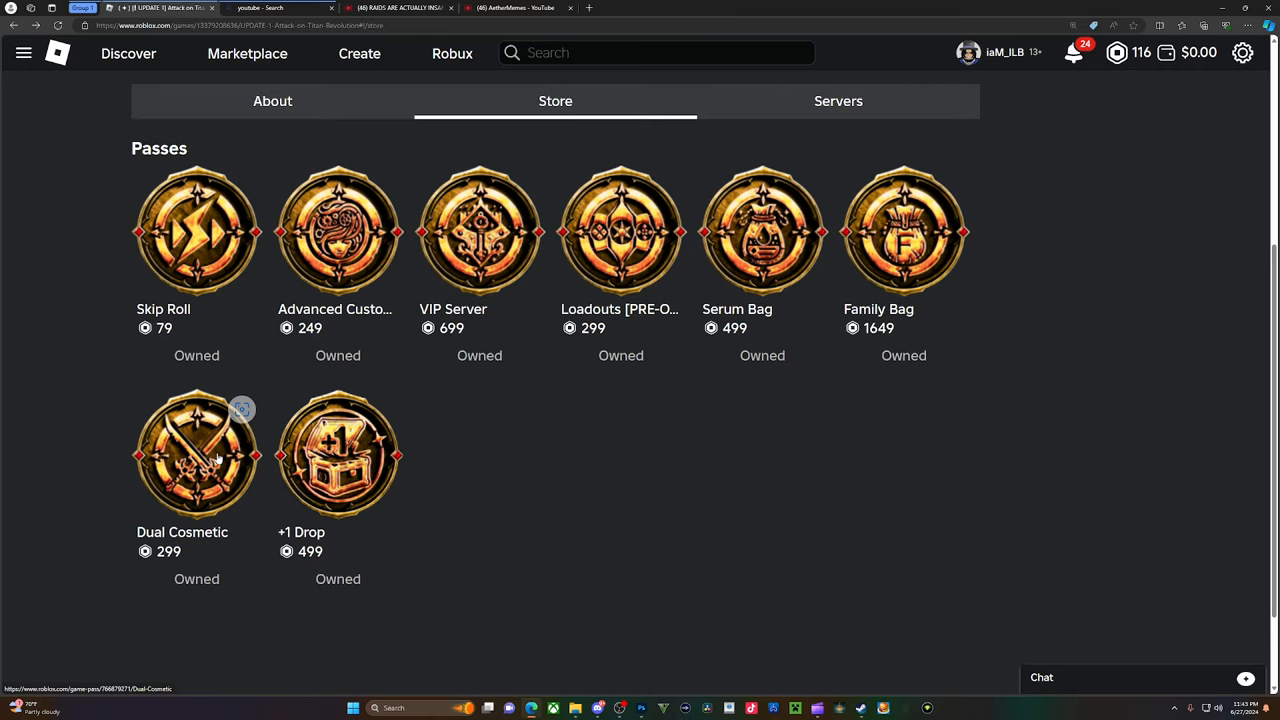
mouse_move(218, 458)
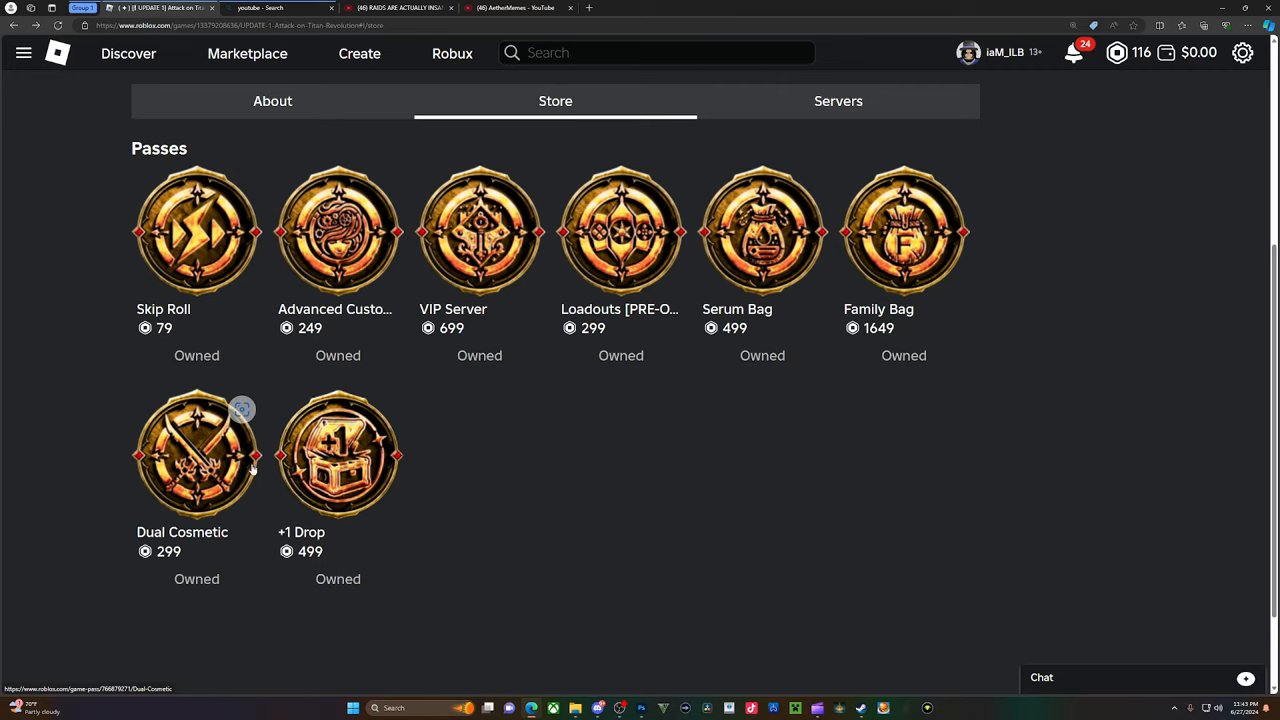
mouse_move(337, 547)
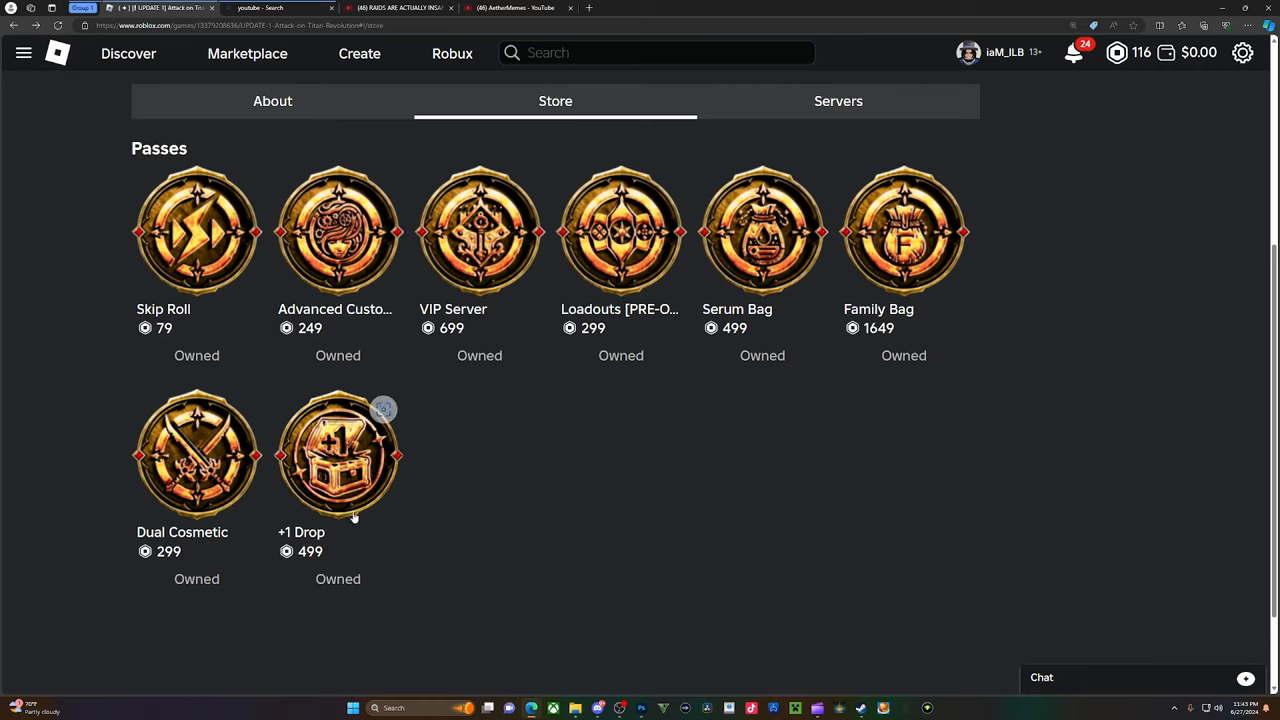
mouse_move(348, 521)
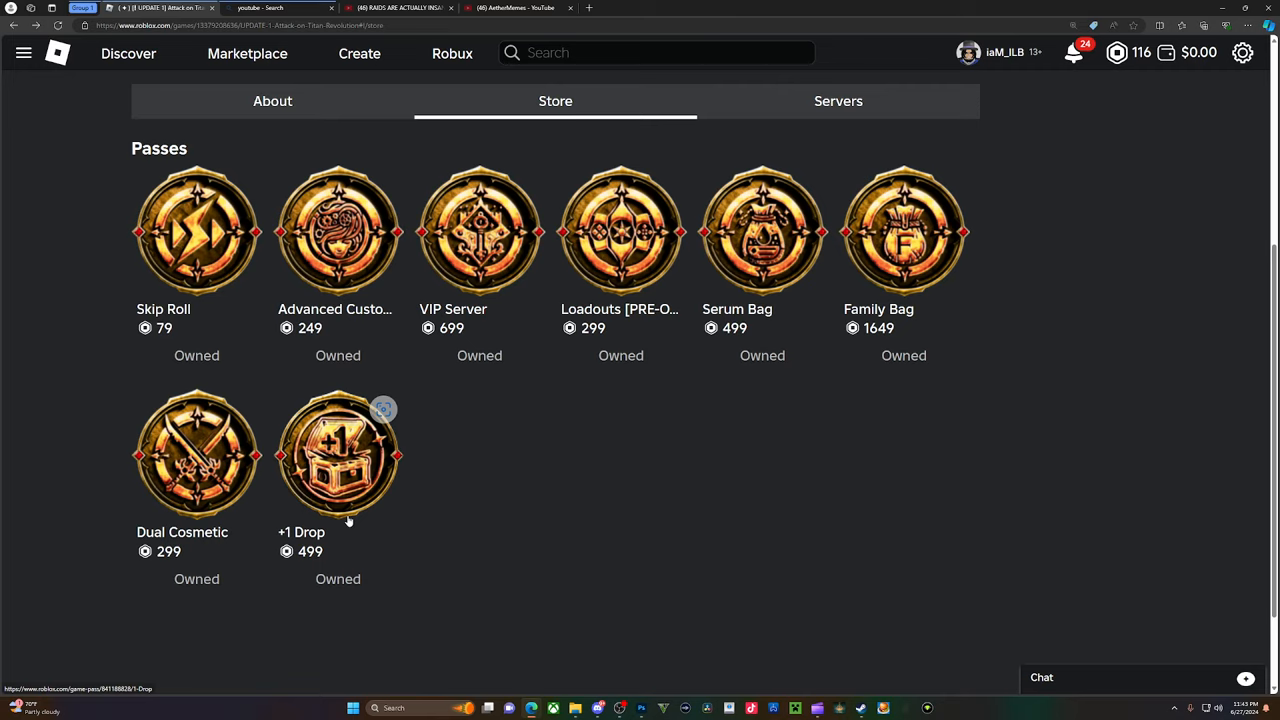
click(338, 455)
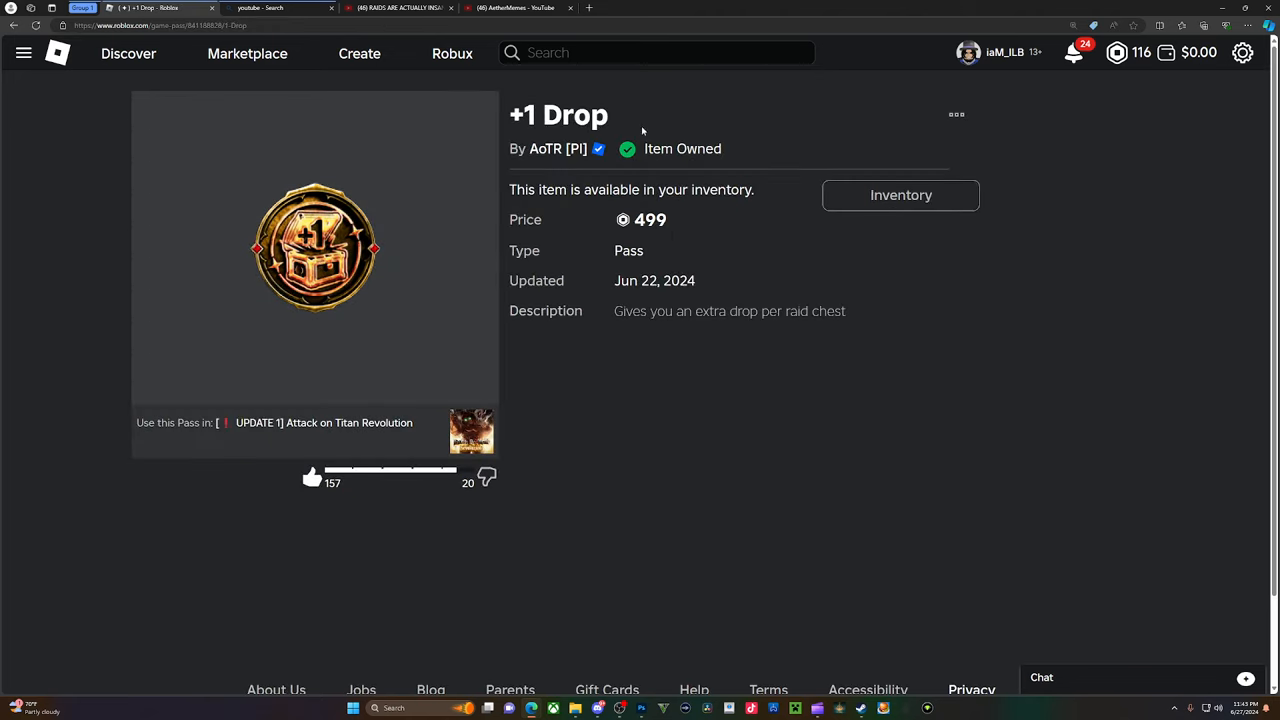
key(ctrl+a)
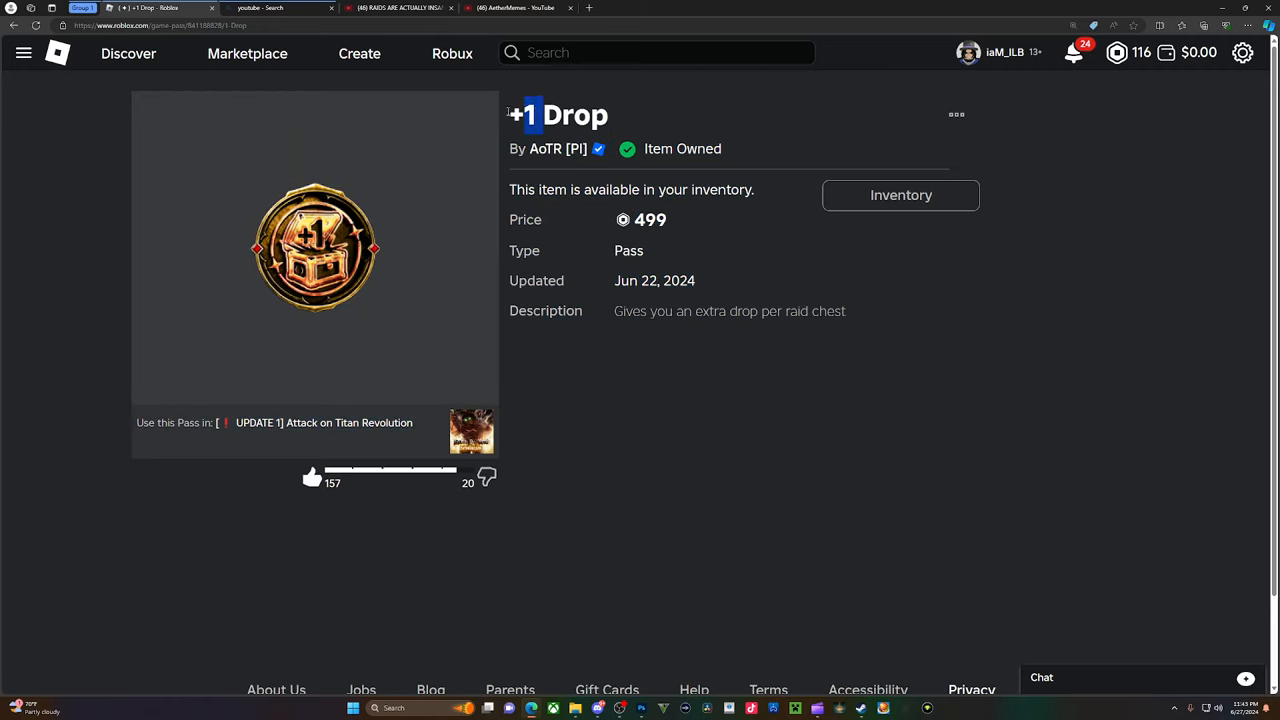
double_click(558, 115)
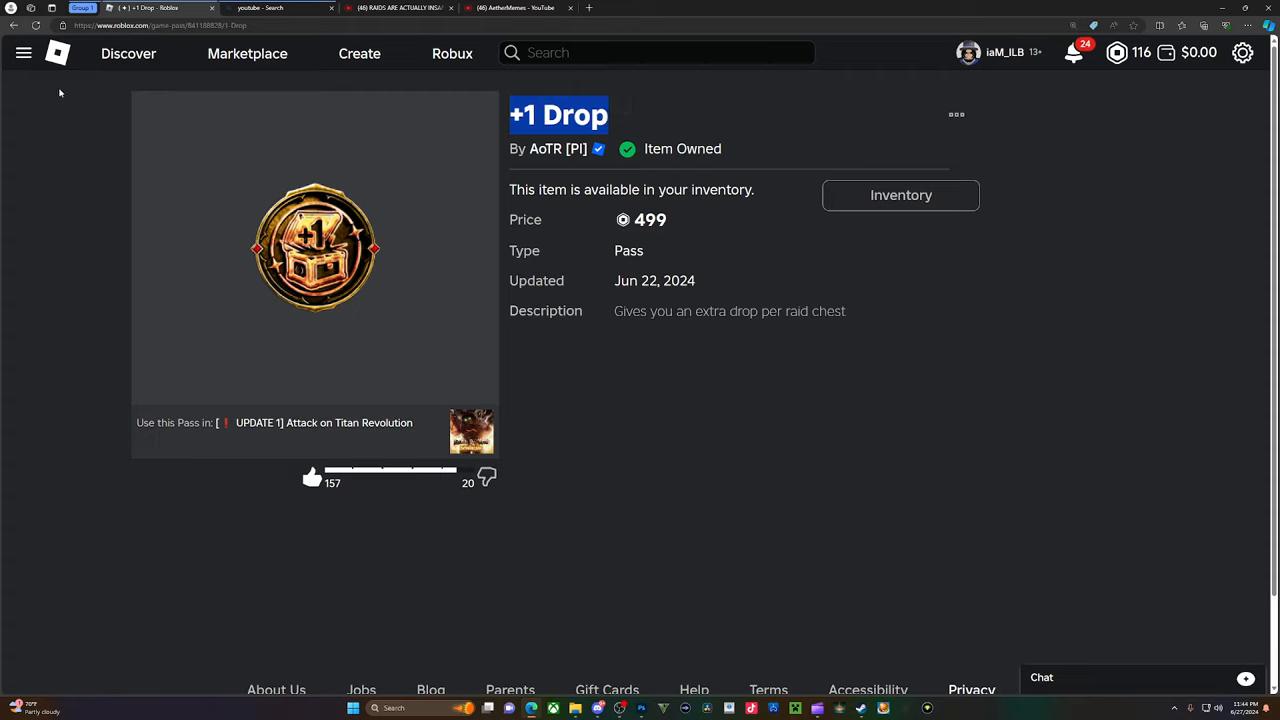
mouse_move(126, 144)
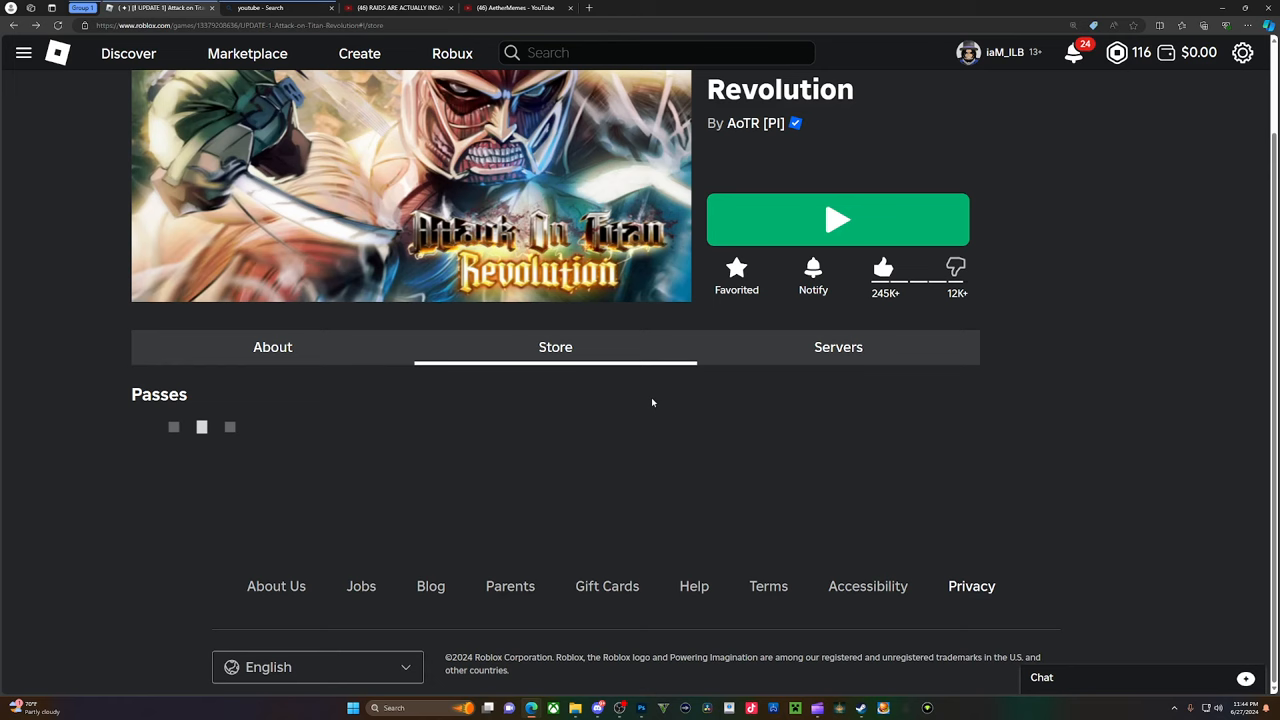
scroll(down, 3)
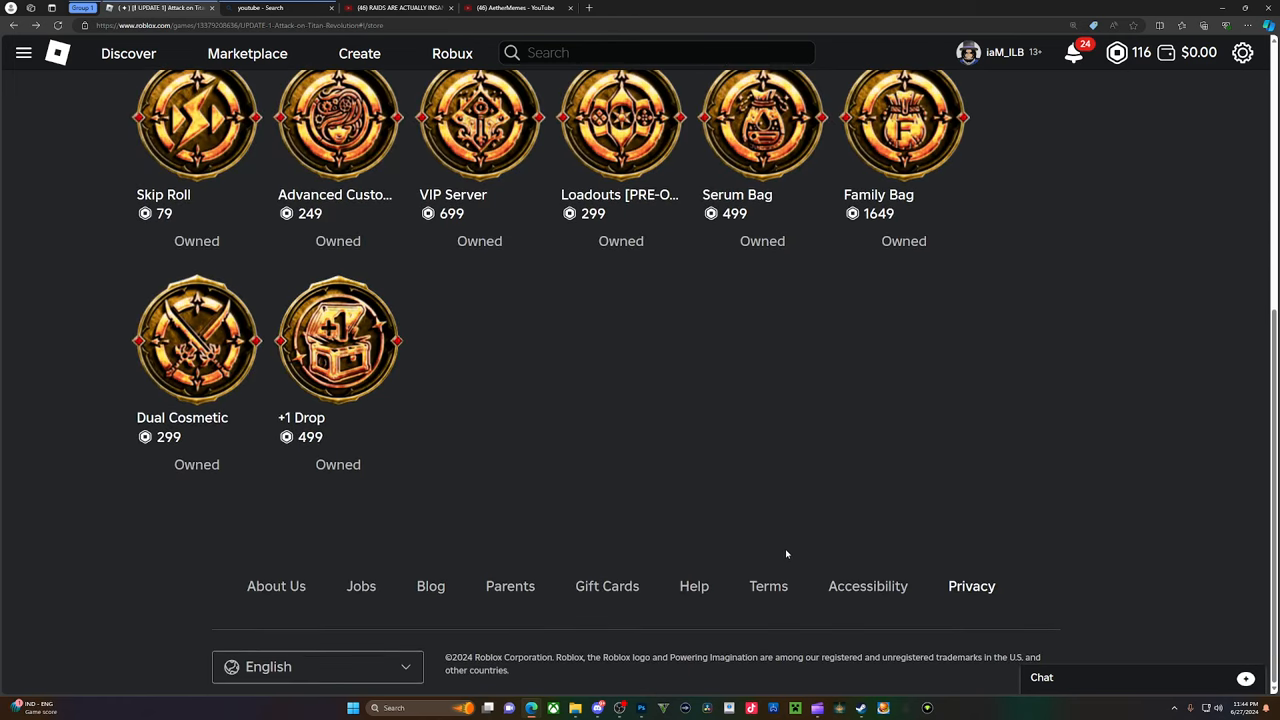
mouse_move(742, 497)
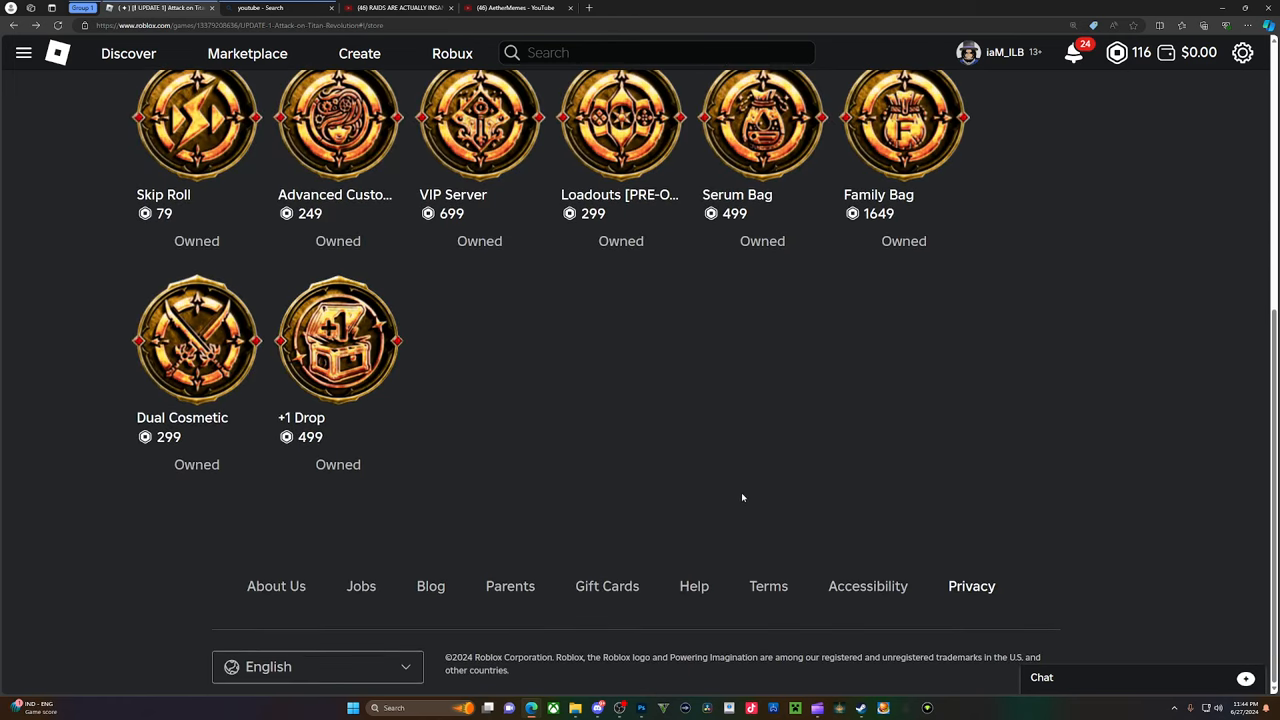